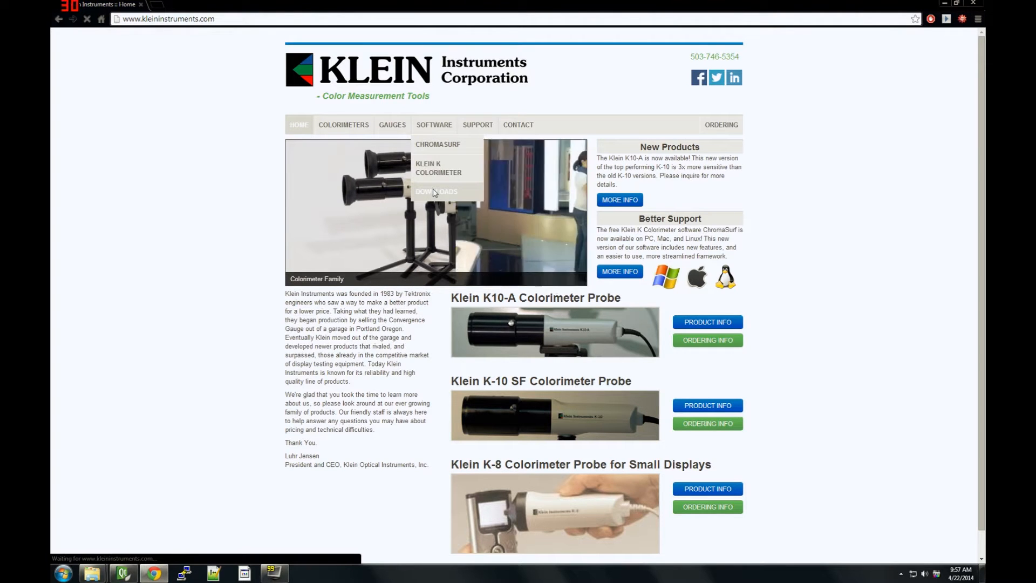
Step: Open the Software Downloads page on the Klein Instruments website
left_click(436, 191)
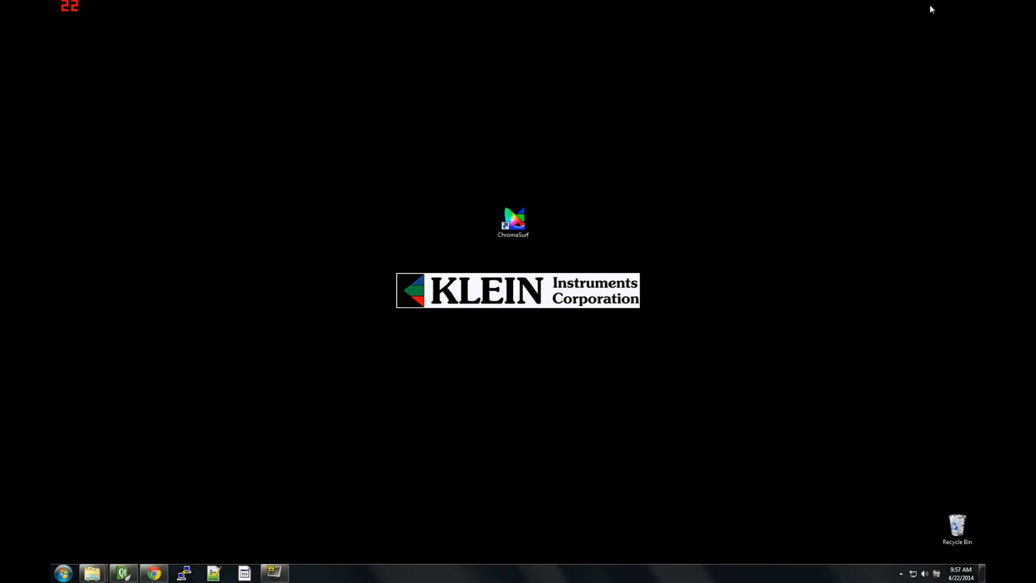
mouse_move(478, 229)
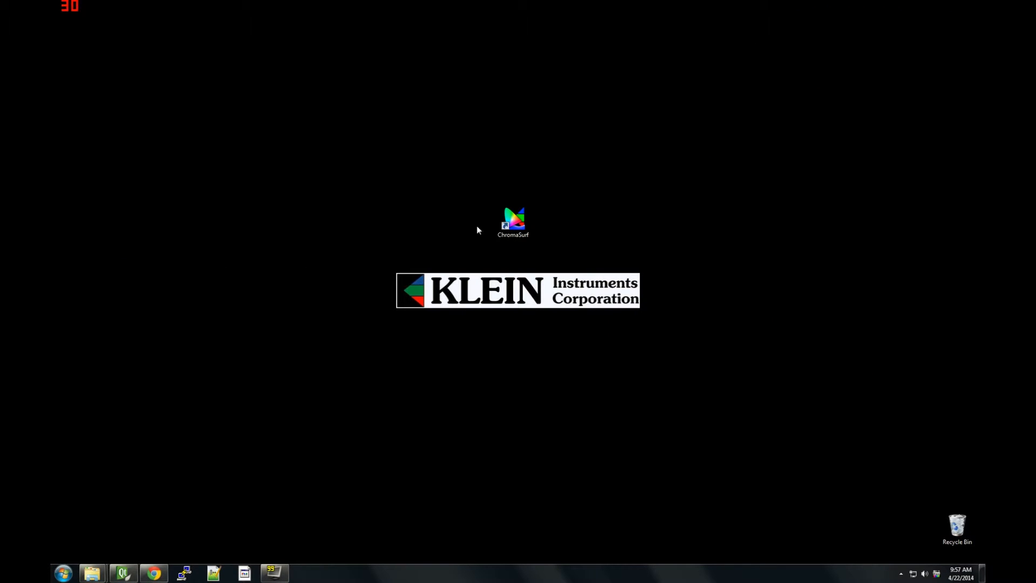
Step: Launch ChromaSurf from its desktop shortcut
double_click(513, 220)
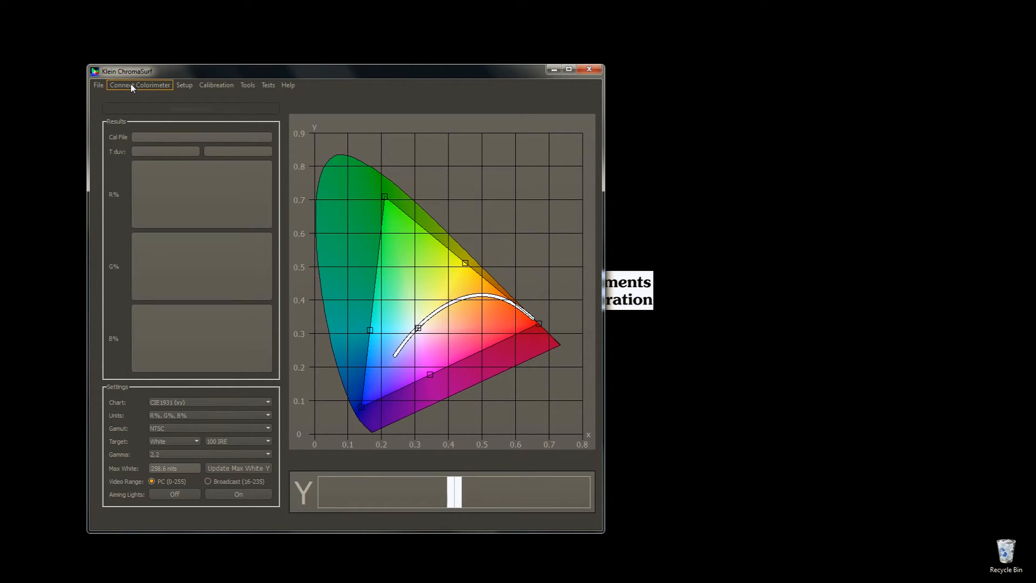
mouse_move(135, 120)
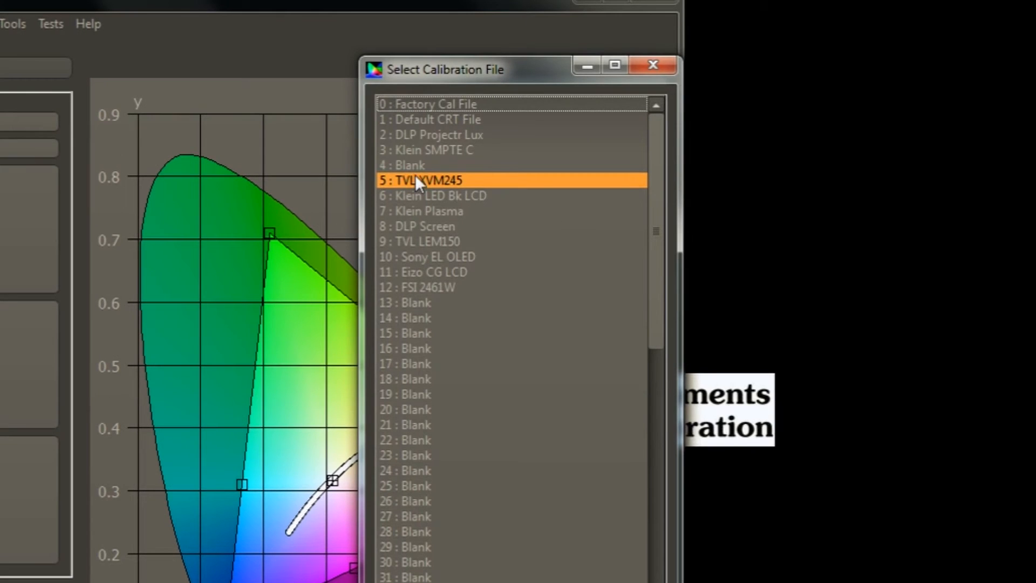
mouse_move(478, 187)
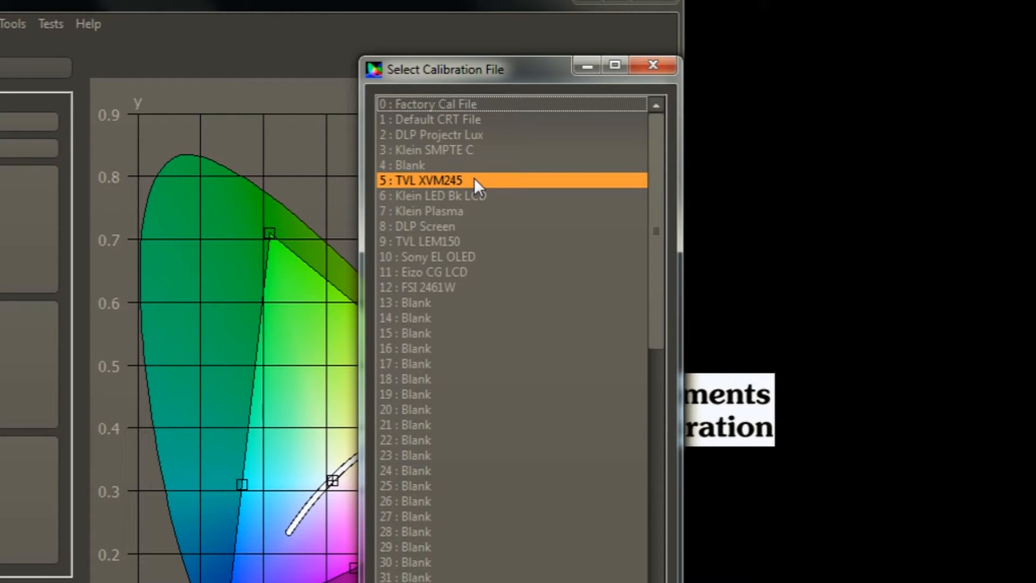
Step: Load calibration file '5 : TVL XVM245' from the calibration list
double_click(416, 180)
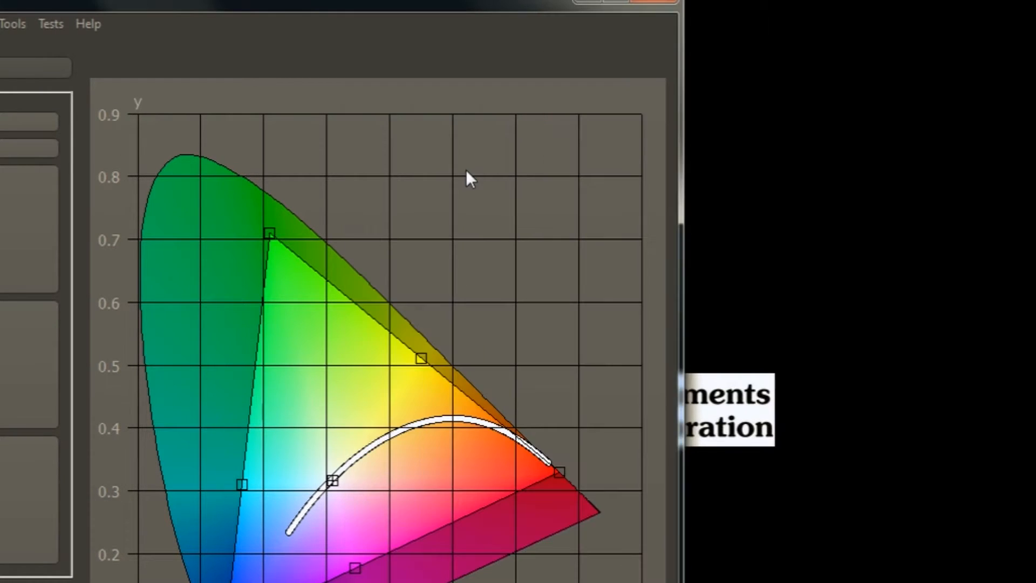
mouse_move(366, 129)
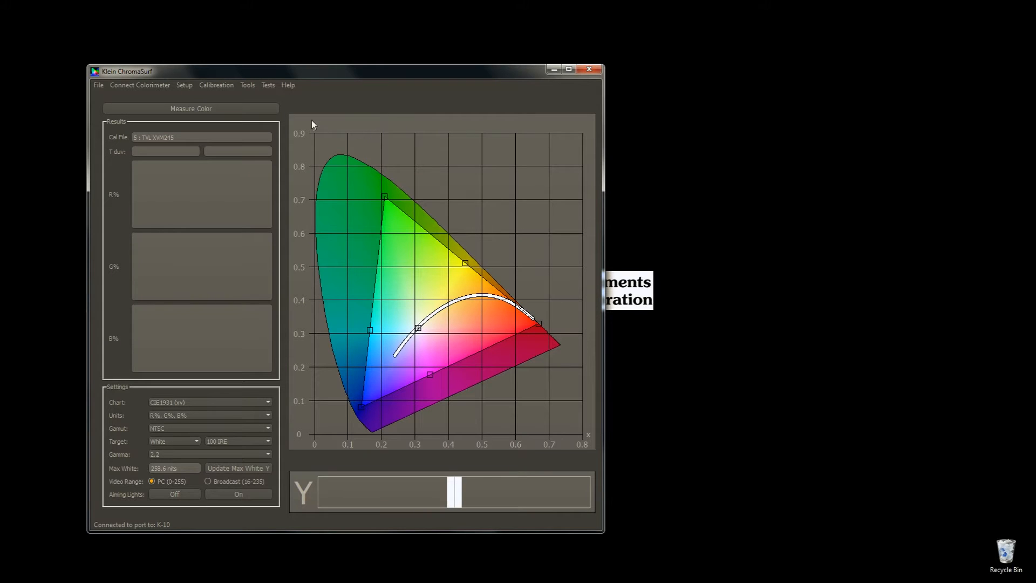
mouse_move(183, 84)
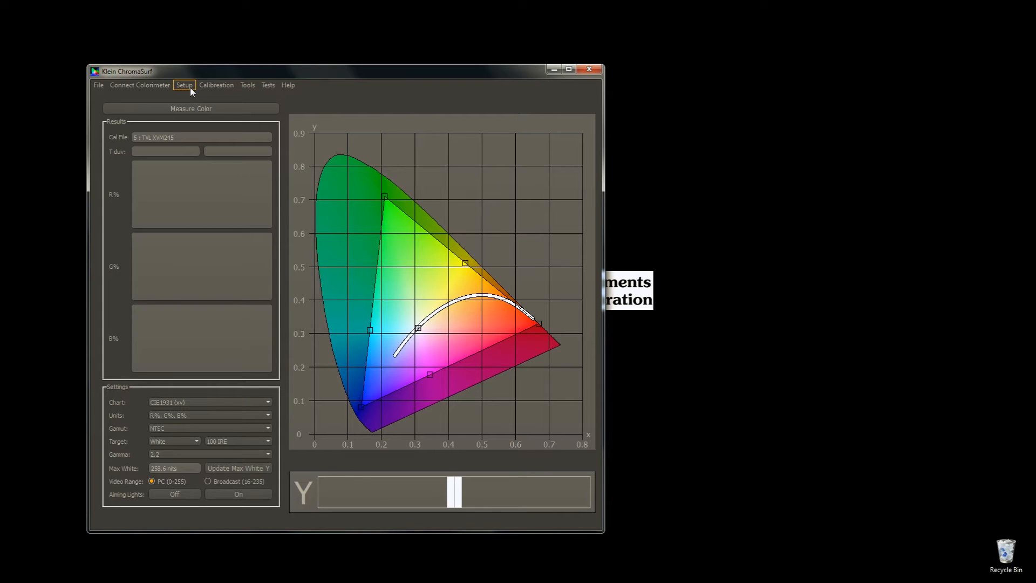
left_click(184, 84)
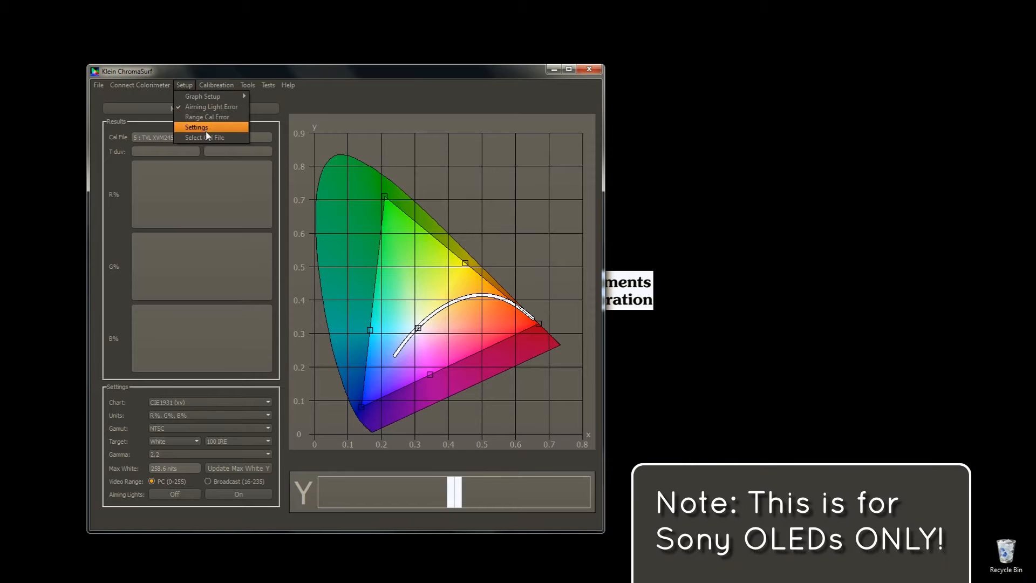
left_click(196, 127)
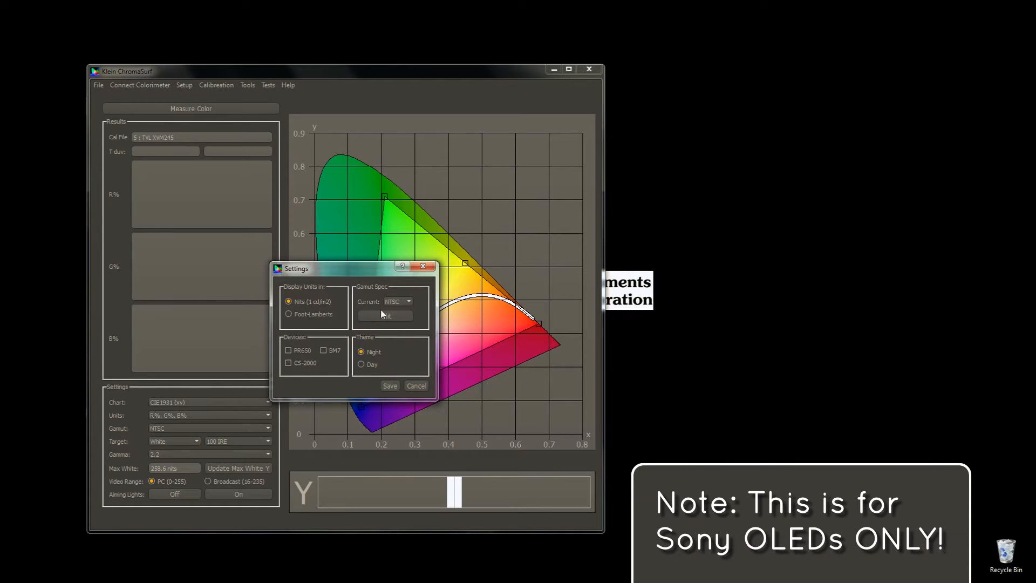
left_click(385, 315)
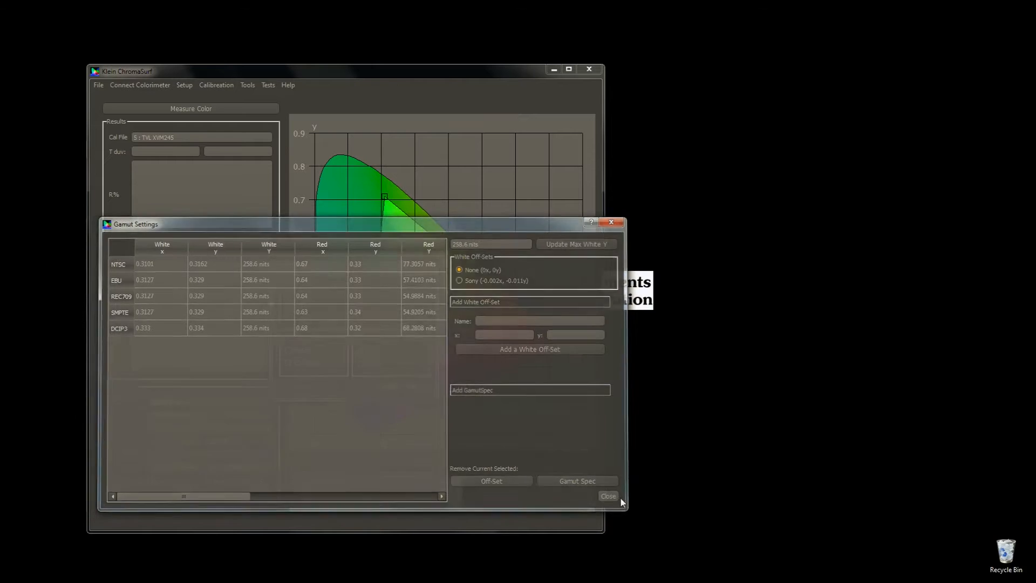
left_click(607, 495)
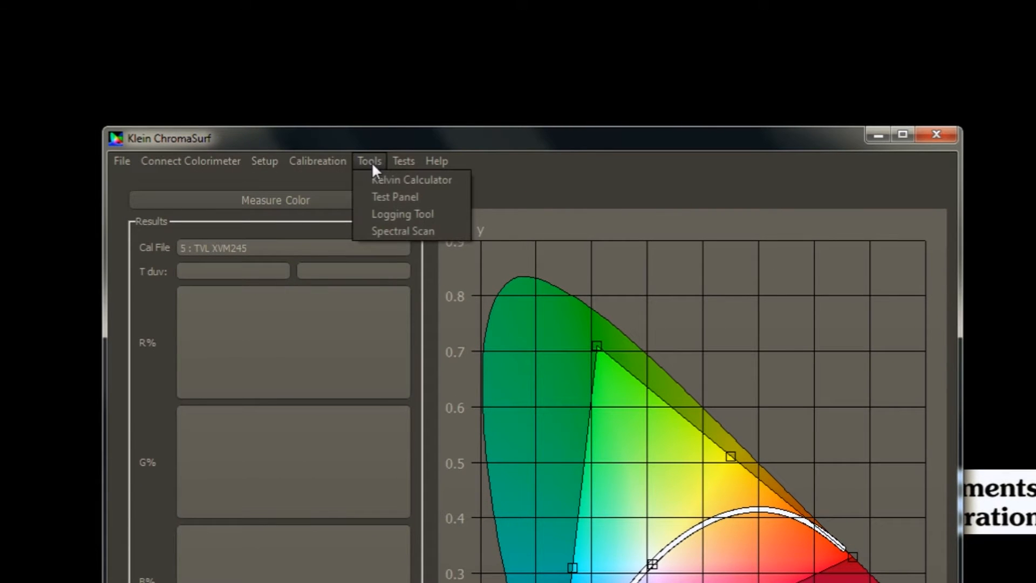
mouse_move(410, 196)
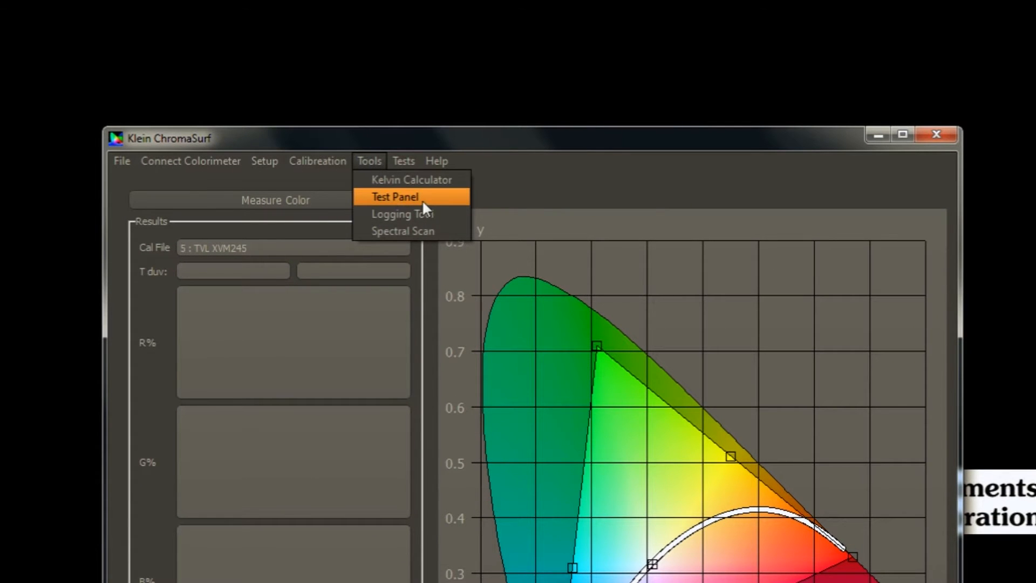
Step: Open the Test Panel from the Tools menu
left_click(394, 197)
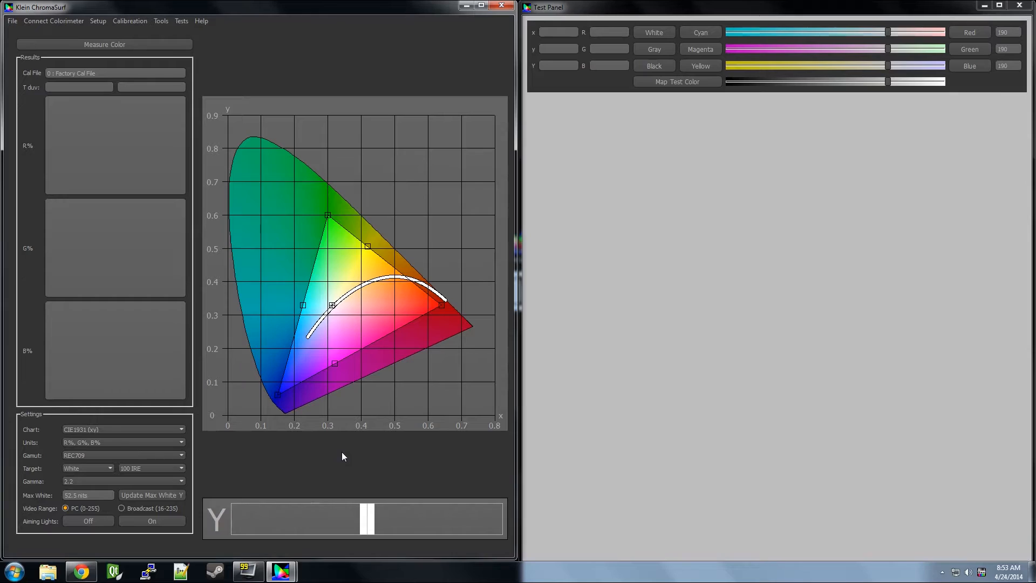
mouse_move(38, 528)
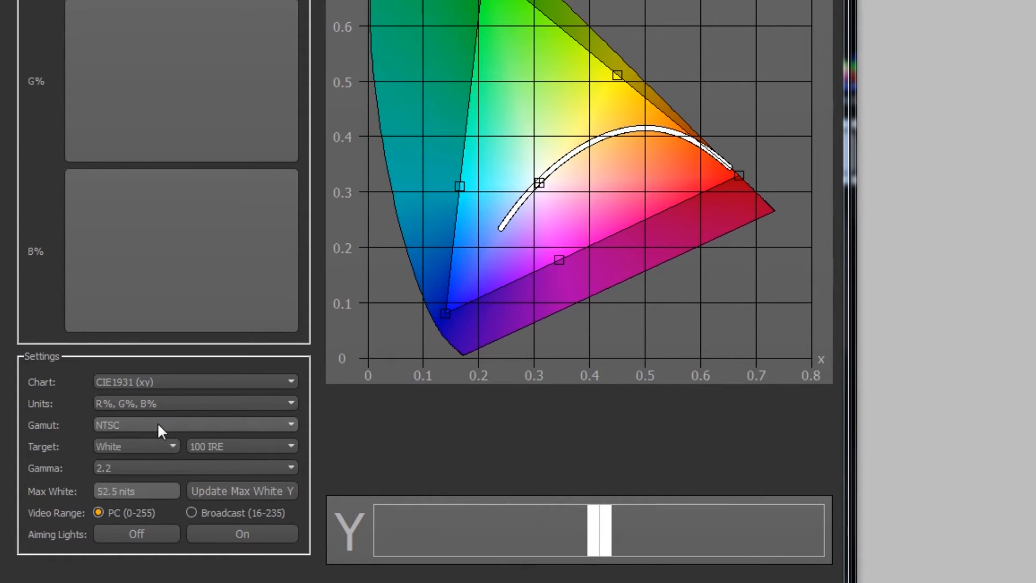
Step: Set gamut to REC709, check gamma 2.2, and choose PC (0-255) video range
left_click(191, 424)
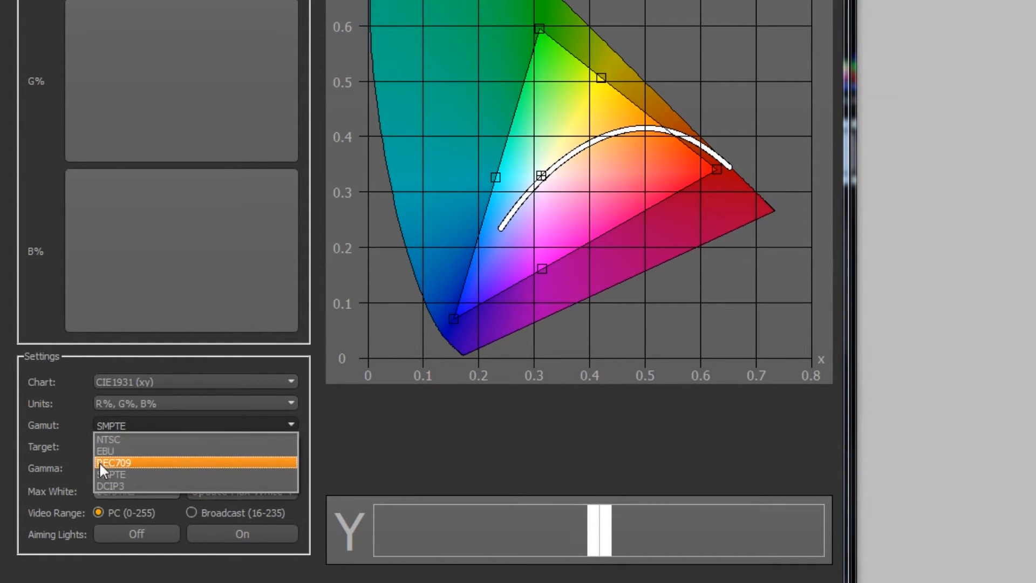
left_click(115, 462)
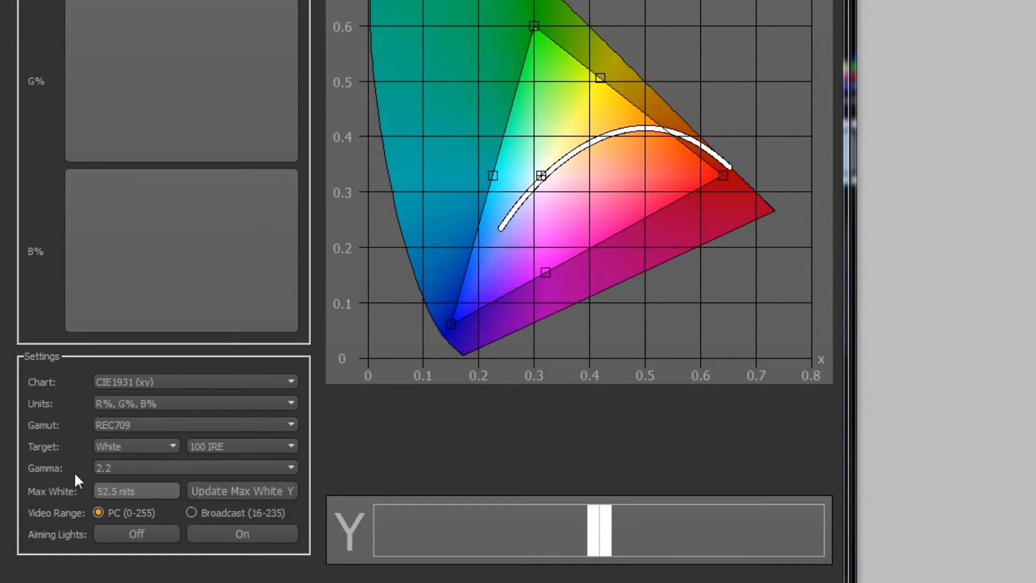
left_click(289, 467)
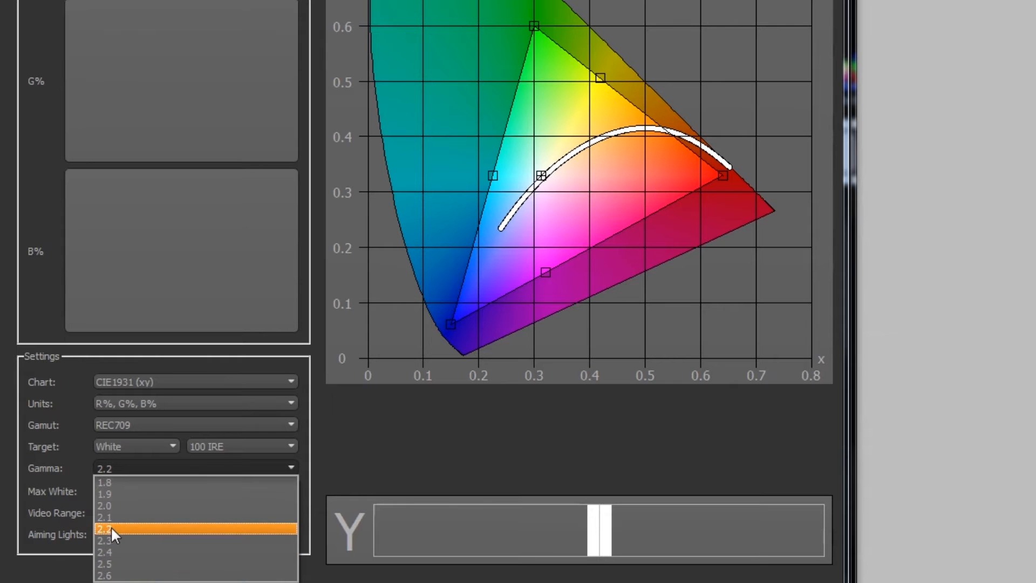
left_click(104, 529)
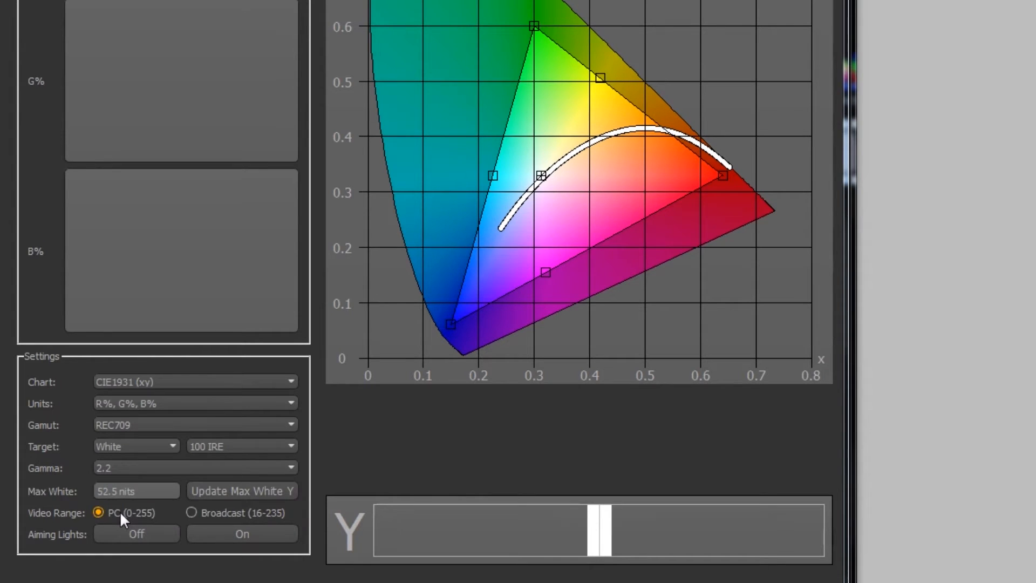
mouse_move(84, 510)
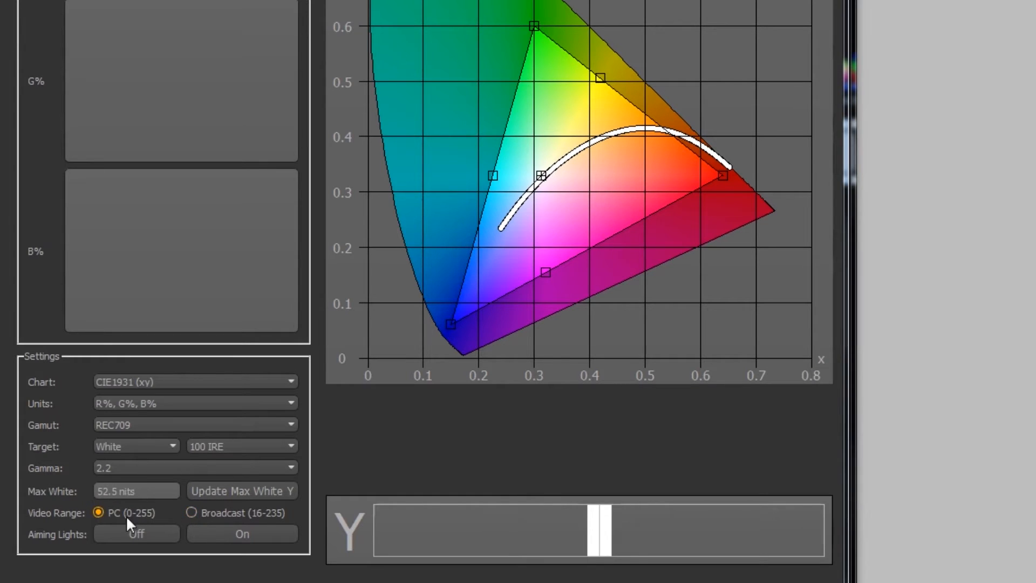
mouse_move(129, 521)
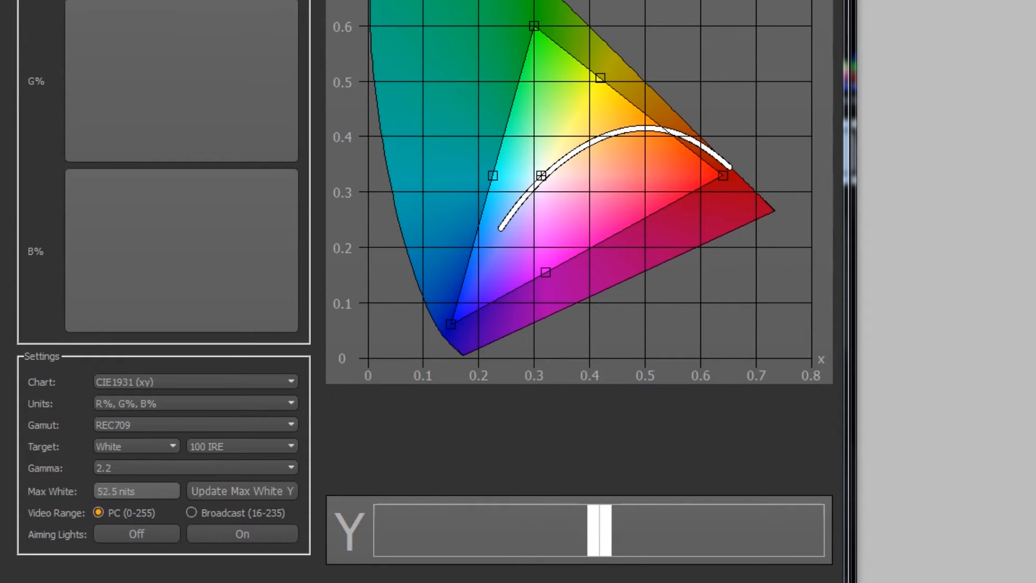
mouse_move(117, 518)
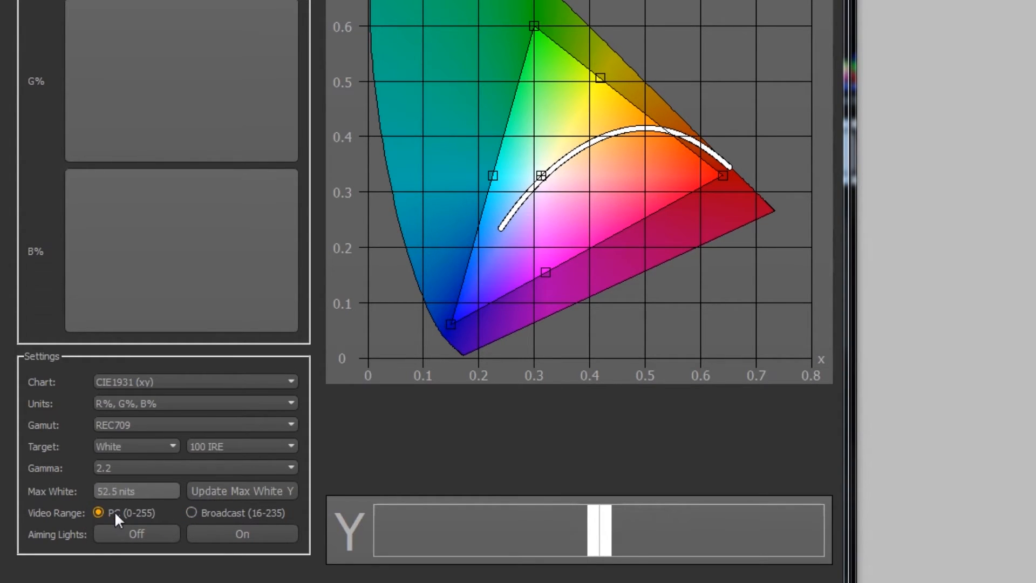
mouse_move(139, 520)
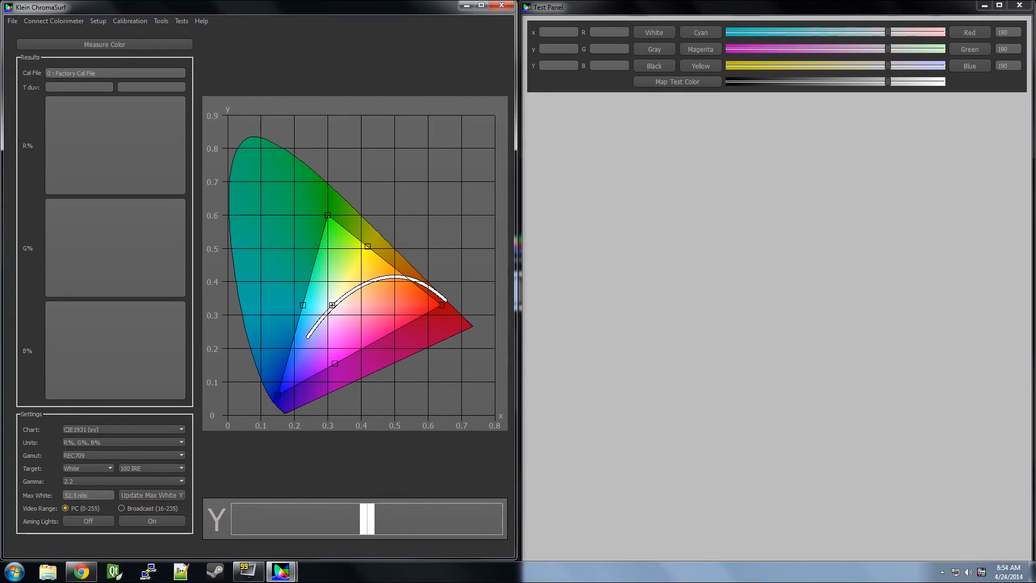
mouse_move(719, 109)
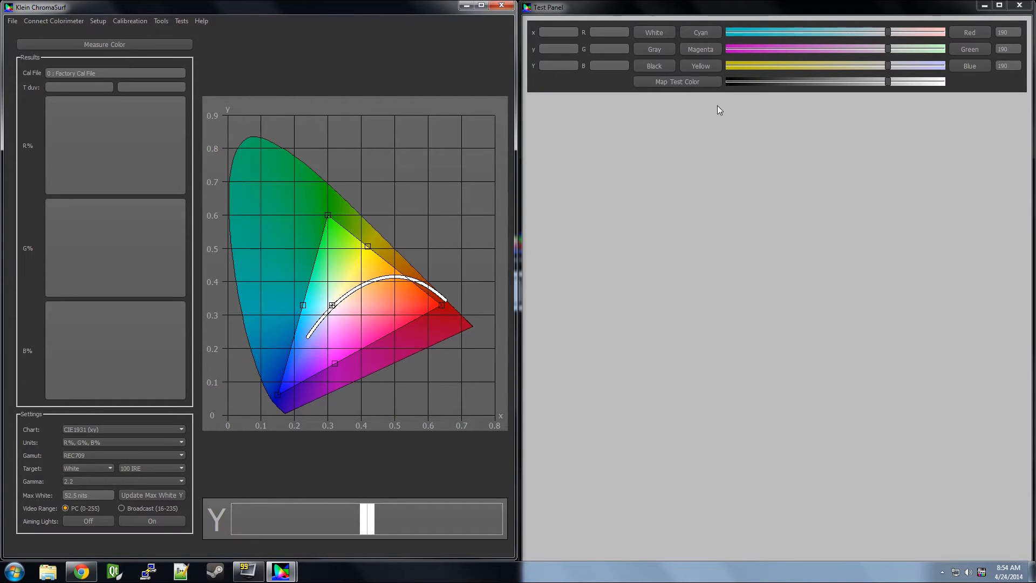
mouse_move(668, 97)
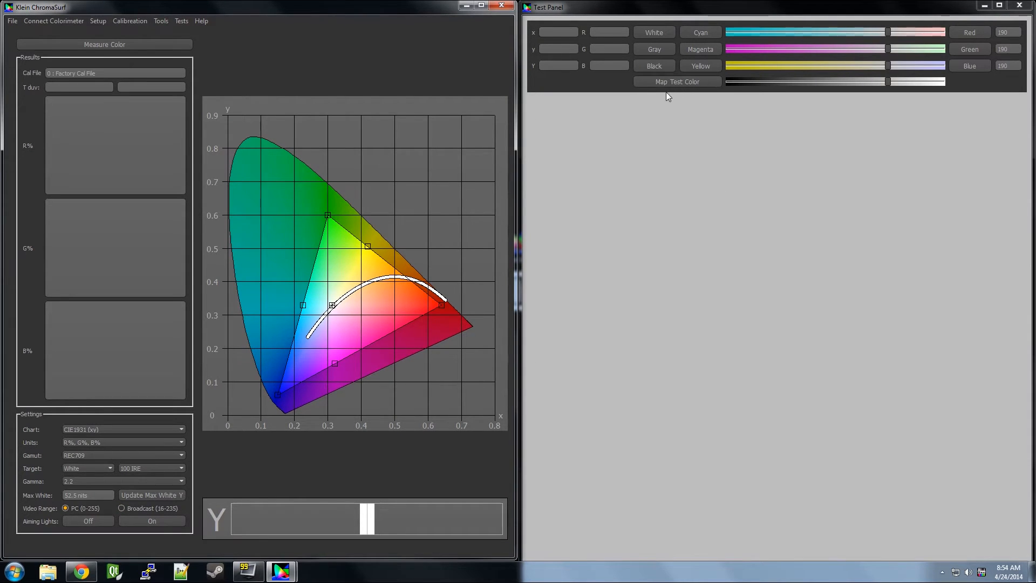
Step: Map the 80 IRE white test color and measure it, reading about 120/106/126 percent
left_click(676, 81)
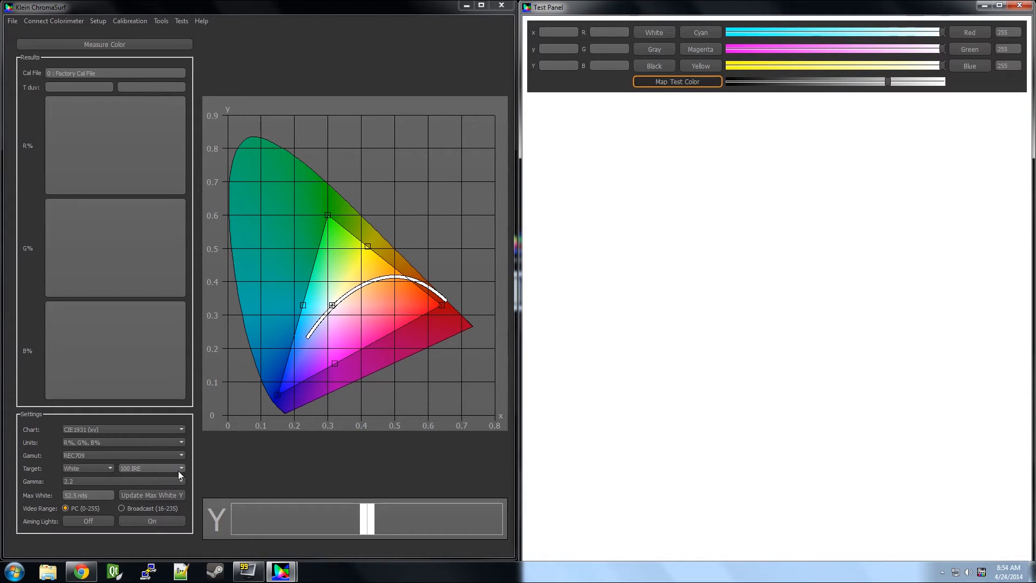
mouse_move(145, 469)
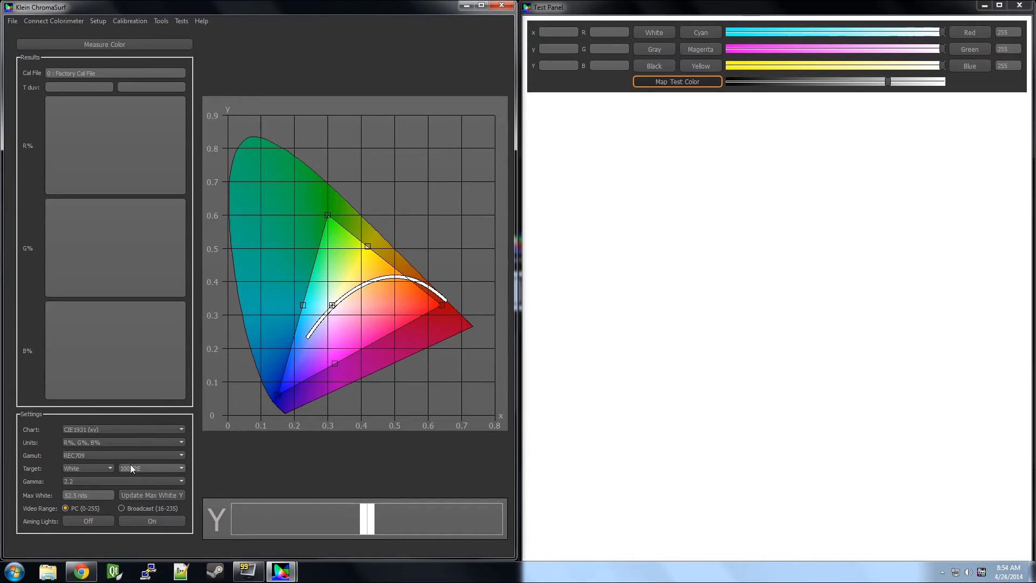
mouse_move(136, 512)
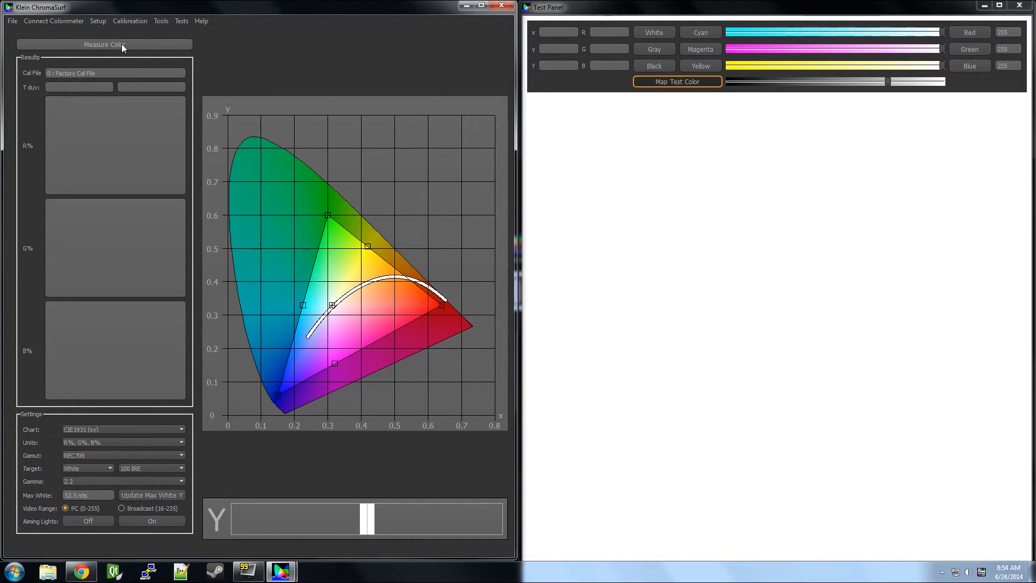
left_click(104, 45)
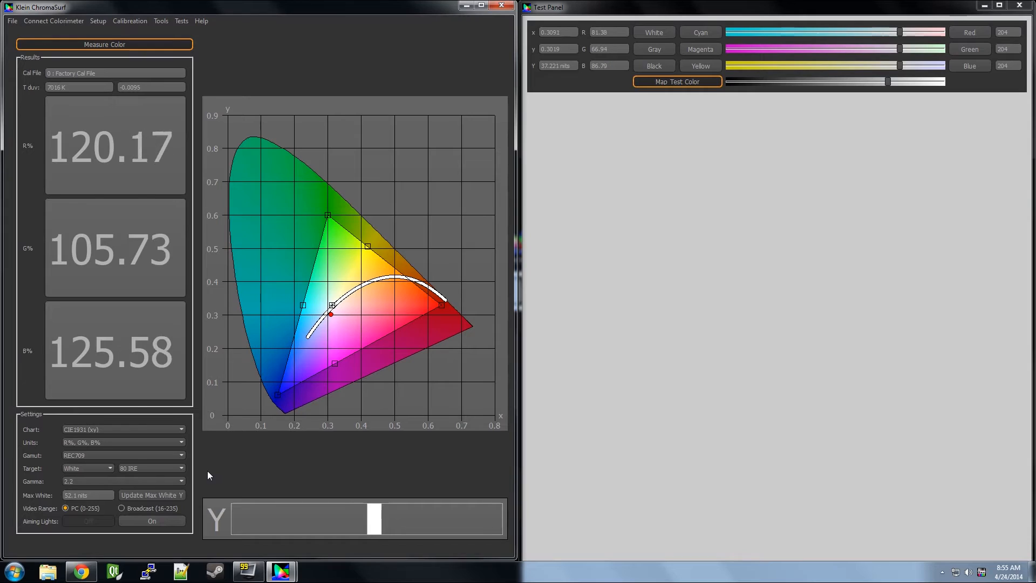
left_click(153, 468)
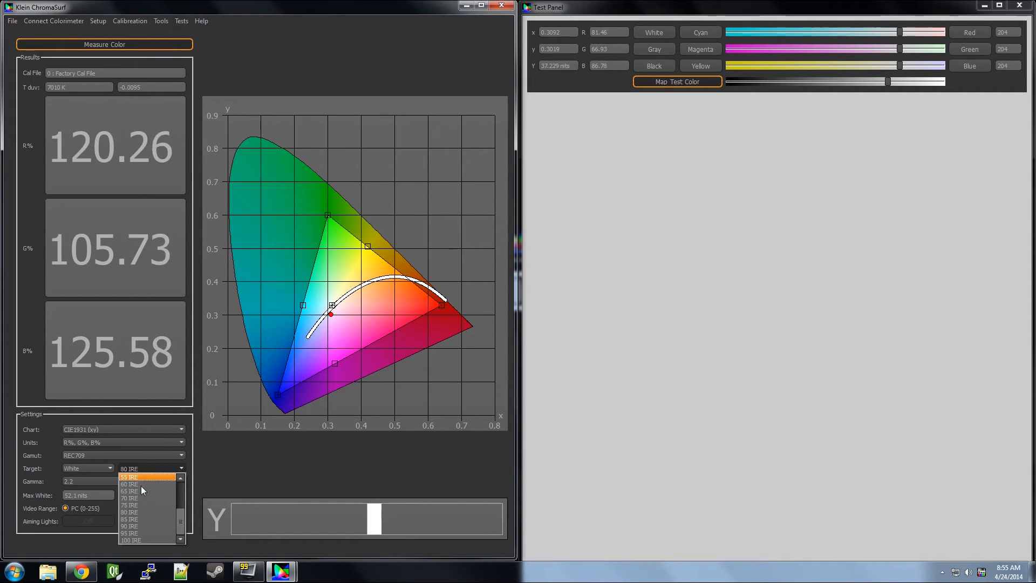
left_click(131, 540)
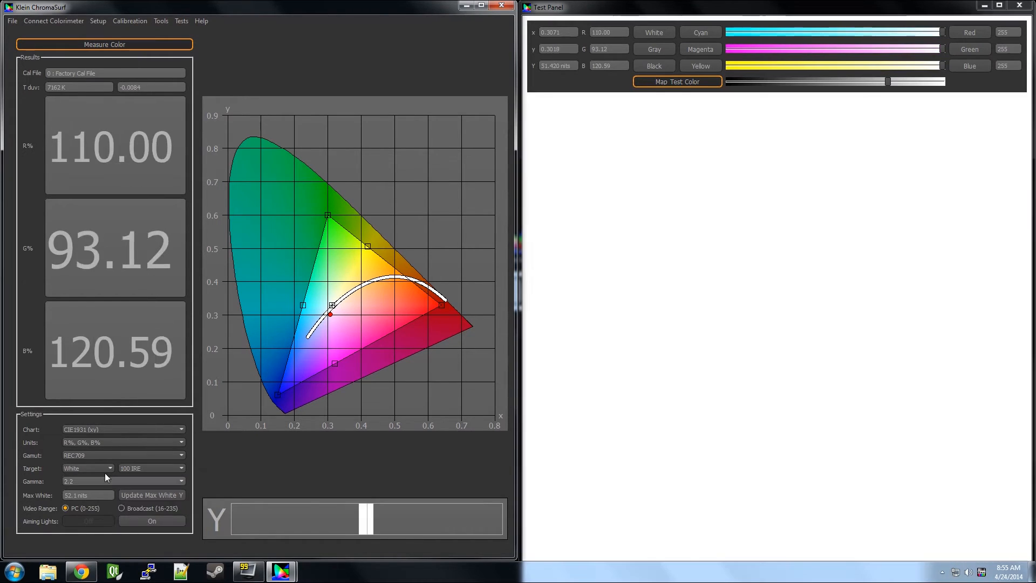
left_click(86, 468)
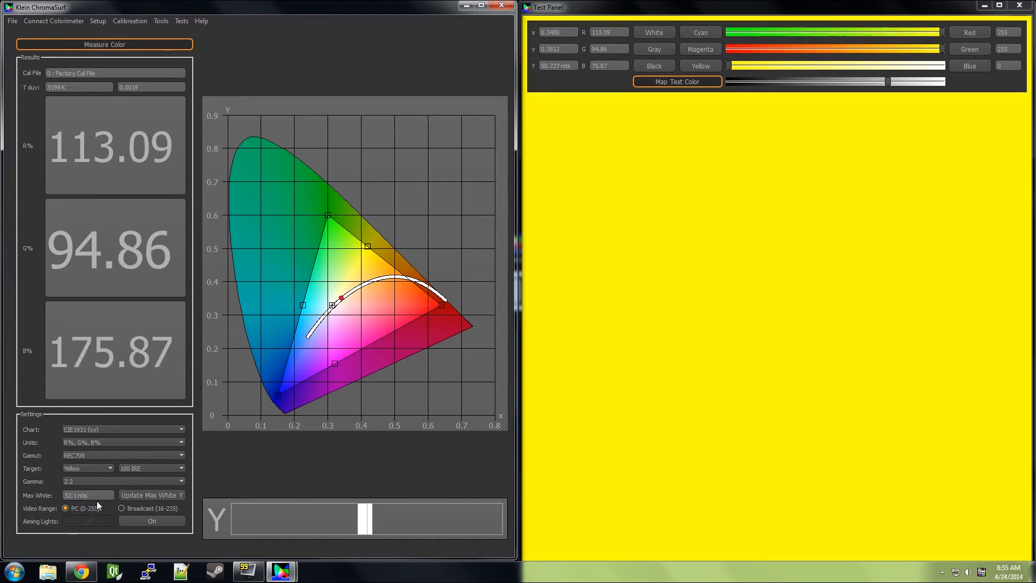
left_click(151, 468)
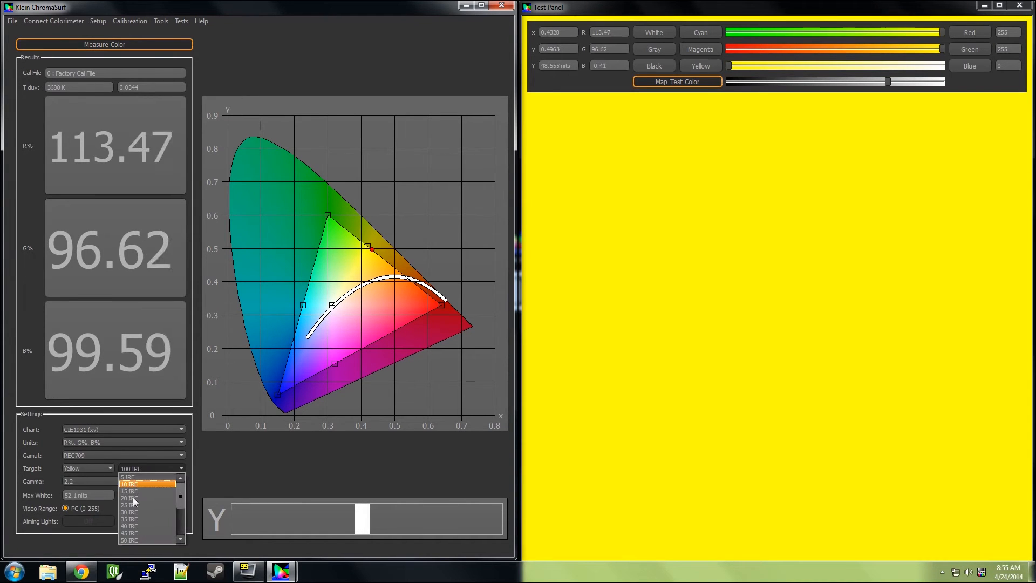
left_click(130, 498)
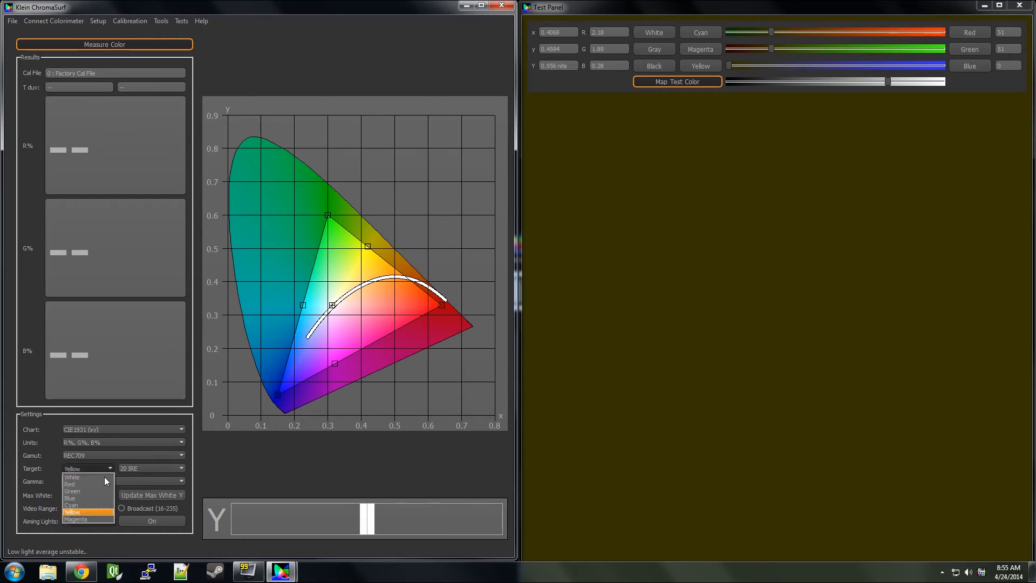
left_click(70, 498)
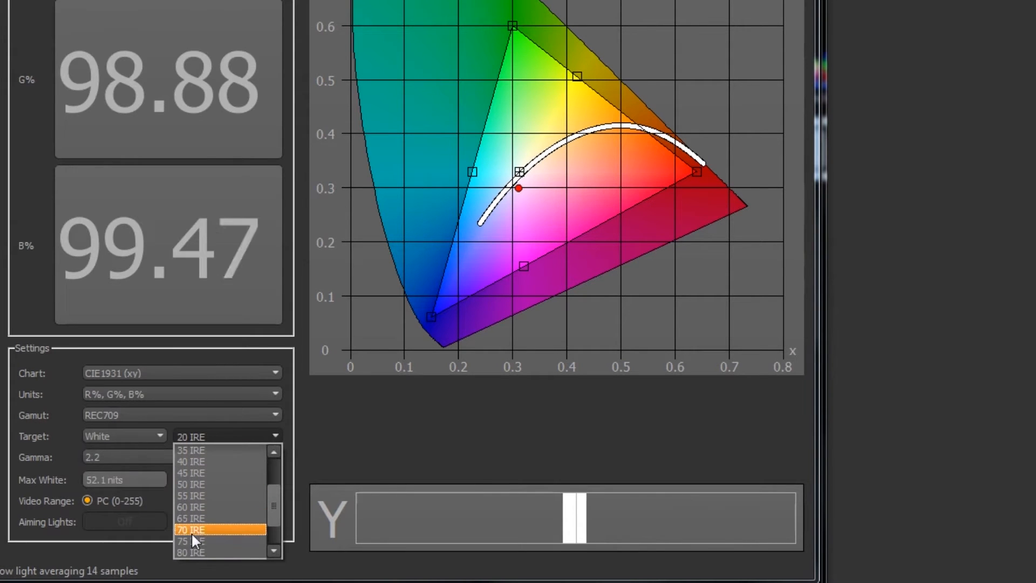
left_click(192, 553)
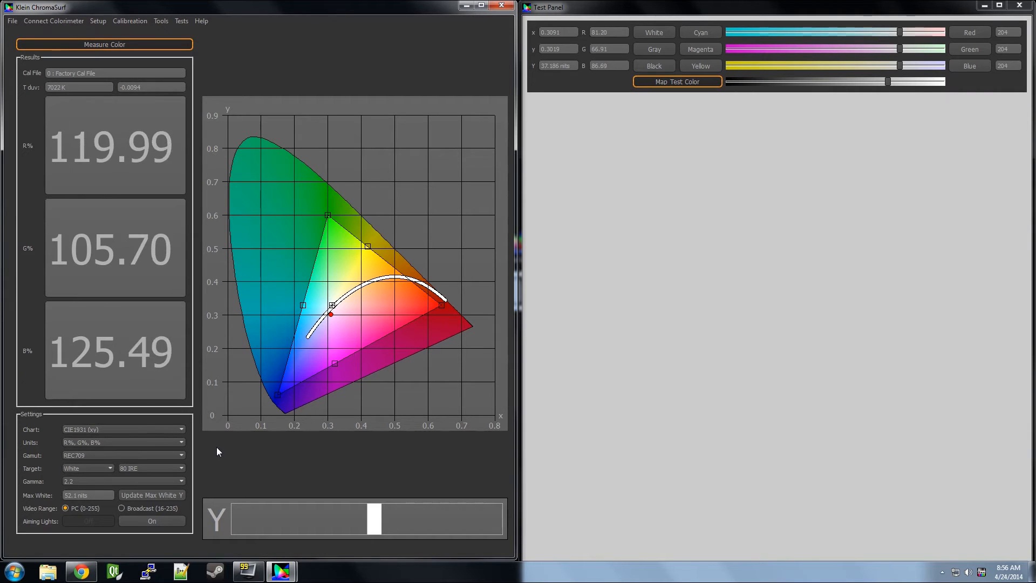
Step: Show the chart type options, including CIE 1976, RGB, and hue and saturation
left_click(180, 430)
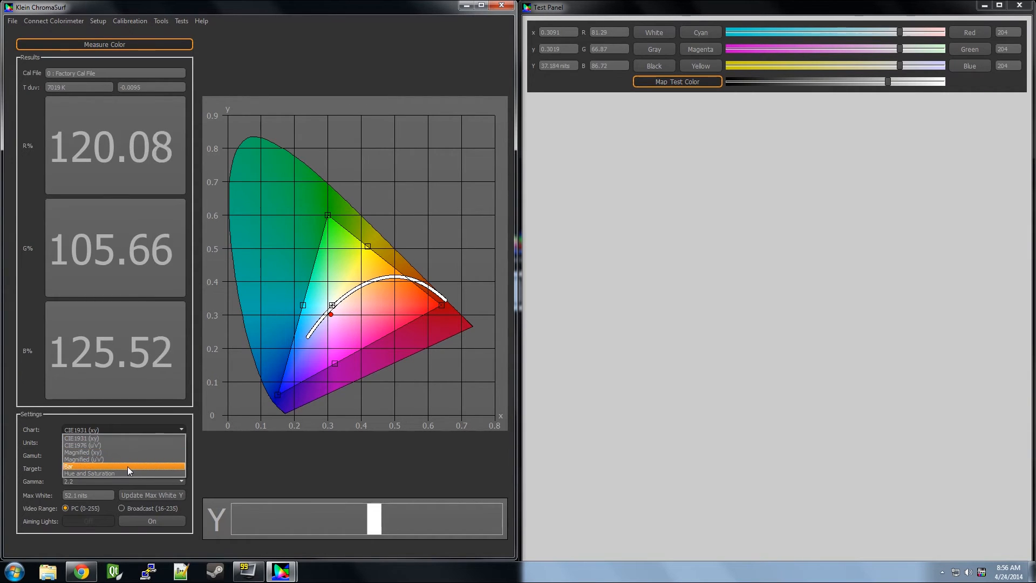